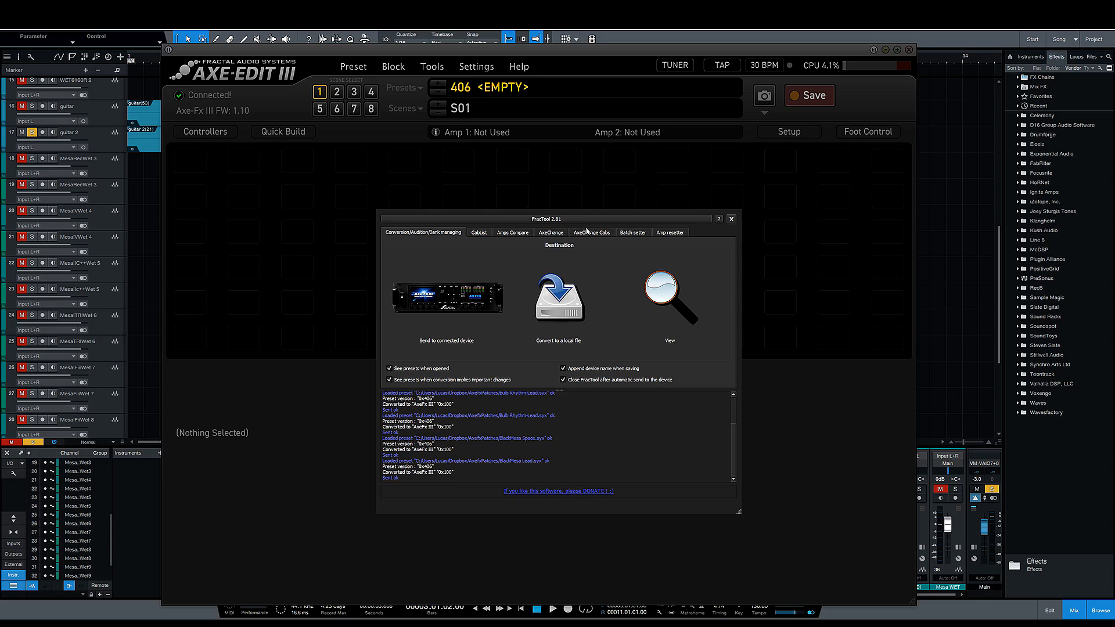
{"action": "mouse_move", "coordinate": [586, 228]}
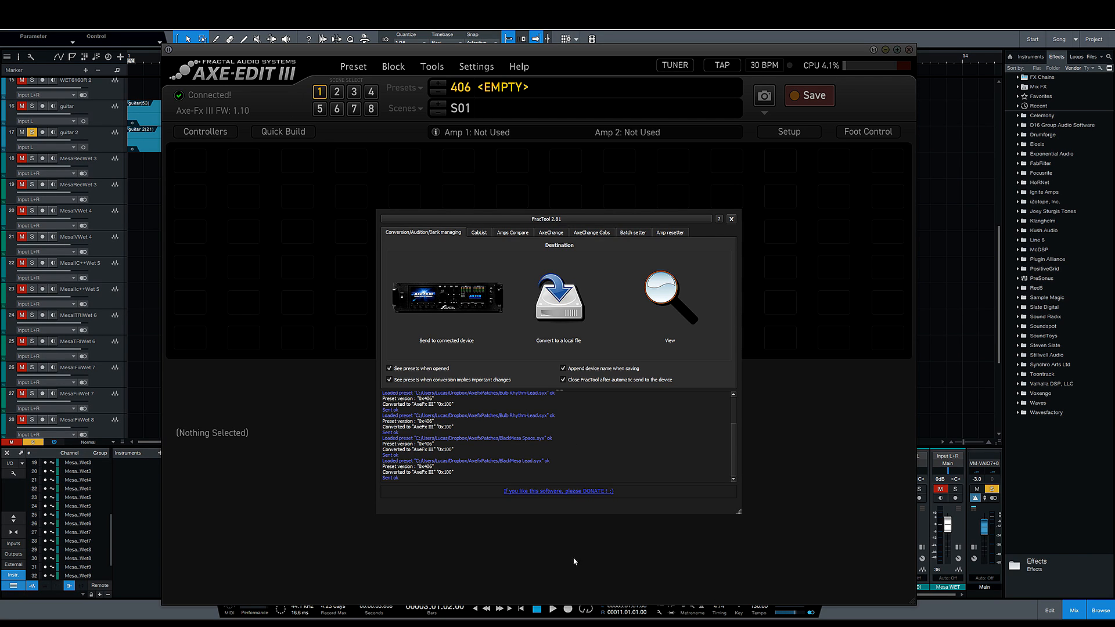
{"action": "mouse_move", "coordinate": [655, 432]}
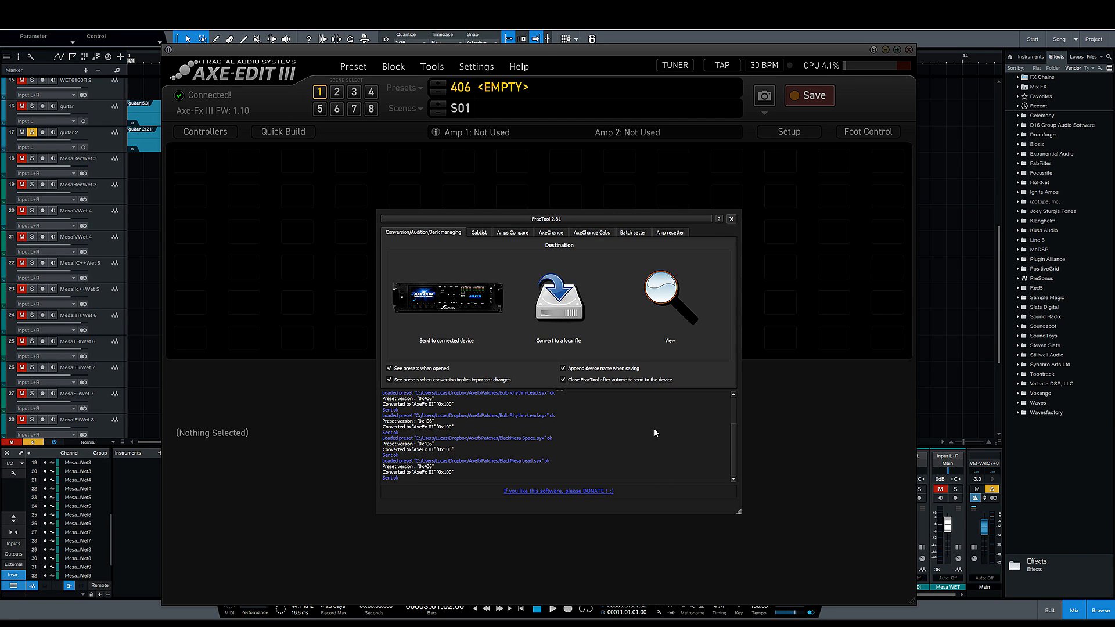
{"action": "mouse_move", "coordinate": [421, 442]}
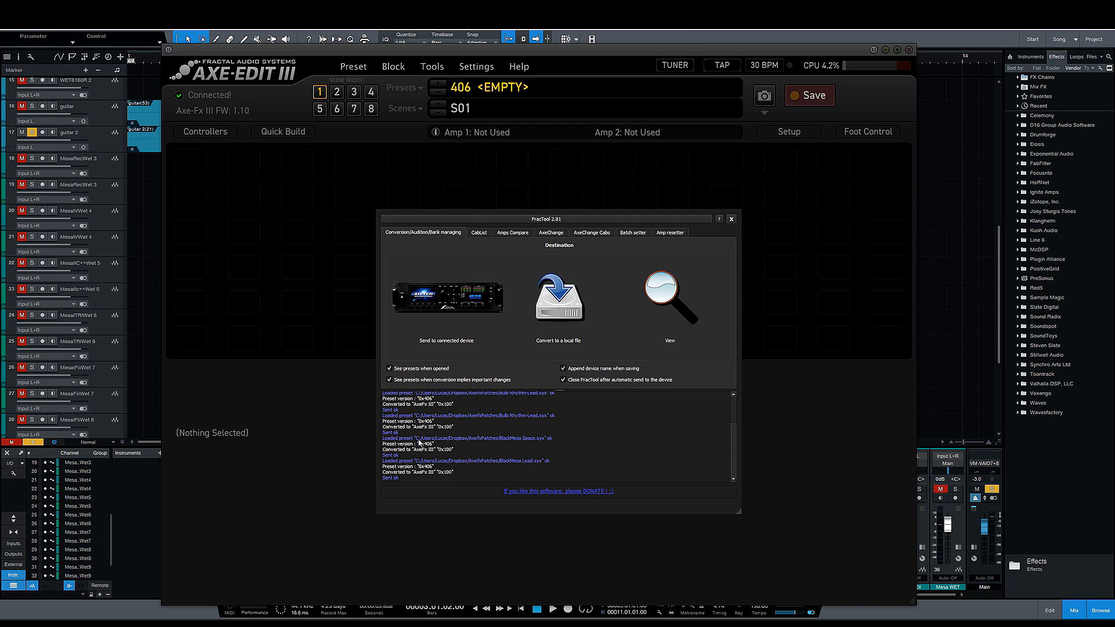
{"action": "mouse_move", "coordinate": [578, 434]}
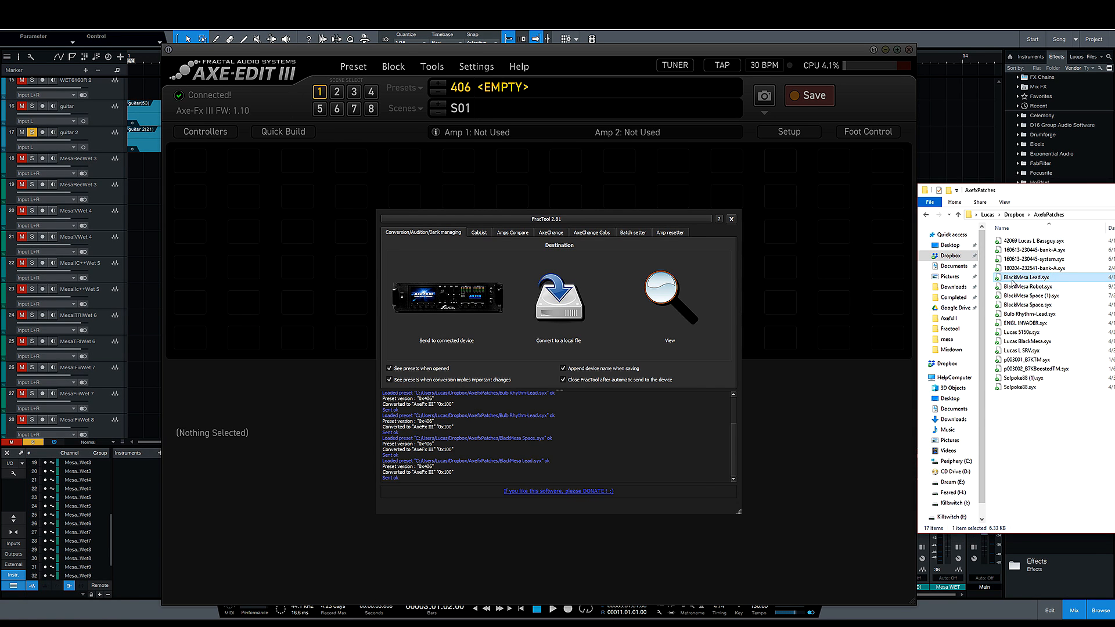
{"action": "mouse_move", "coordinate": [1027, 278]}
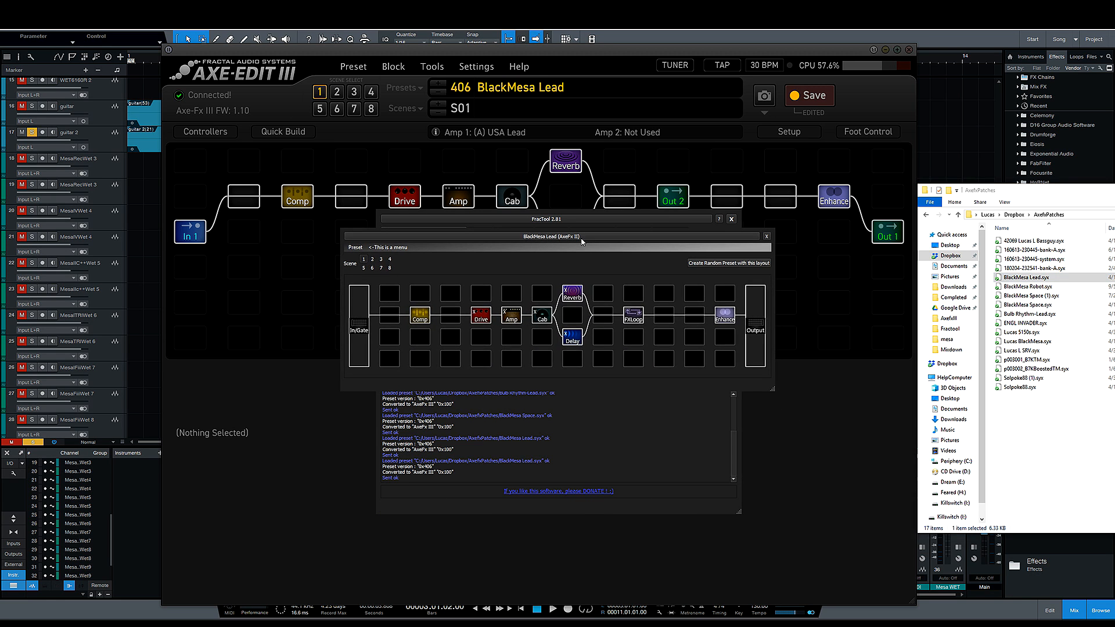
{"action": "mouse_move", "coordinate": [408, 338]}
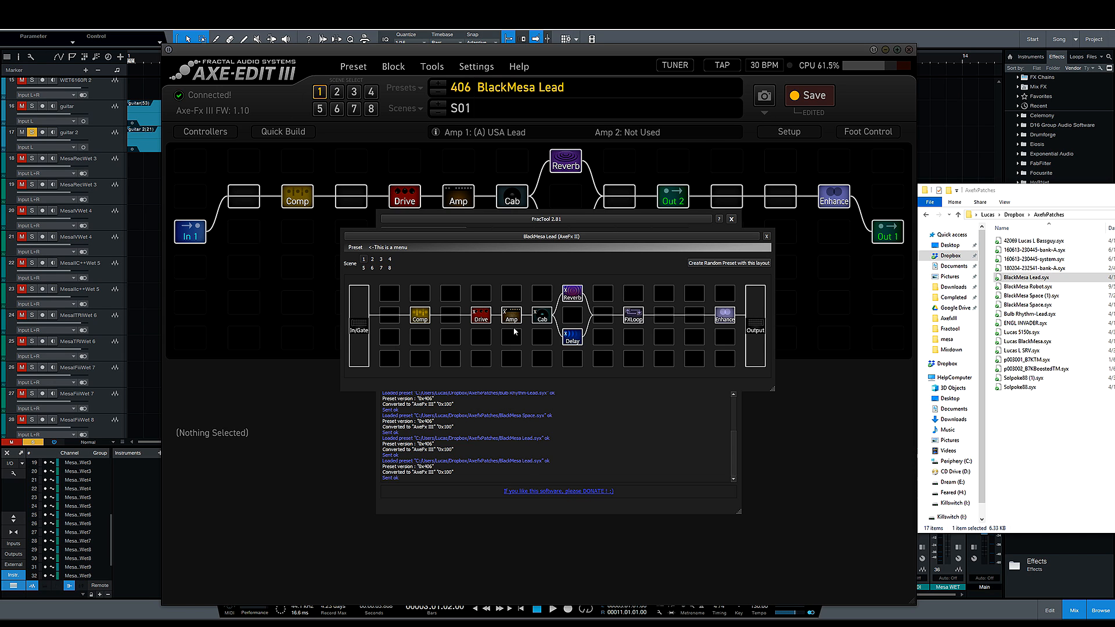
{"action": "mouse_move", "coordinate": [590, 369]}
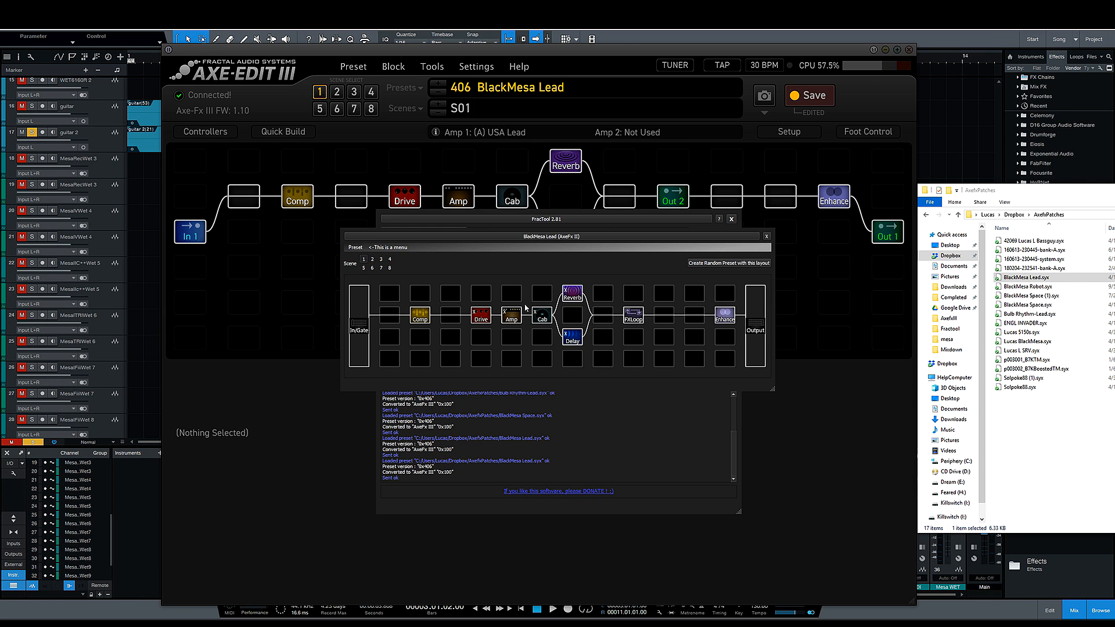
Inspect the converted Amp block's parameters in the FracTool preview
{"action": "double_click", "coordinate": [511, 319]}
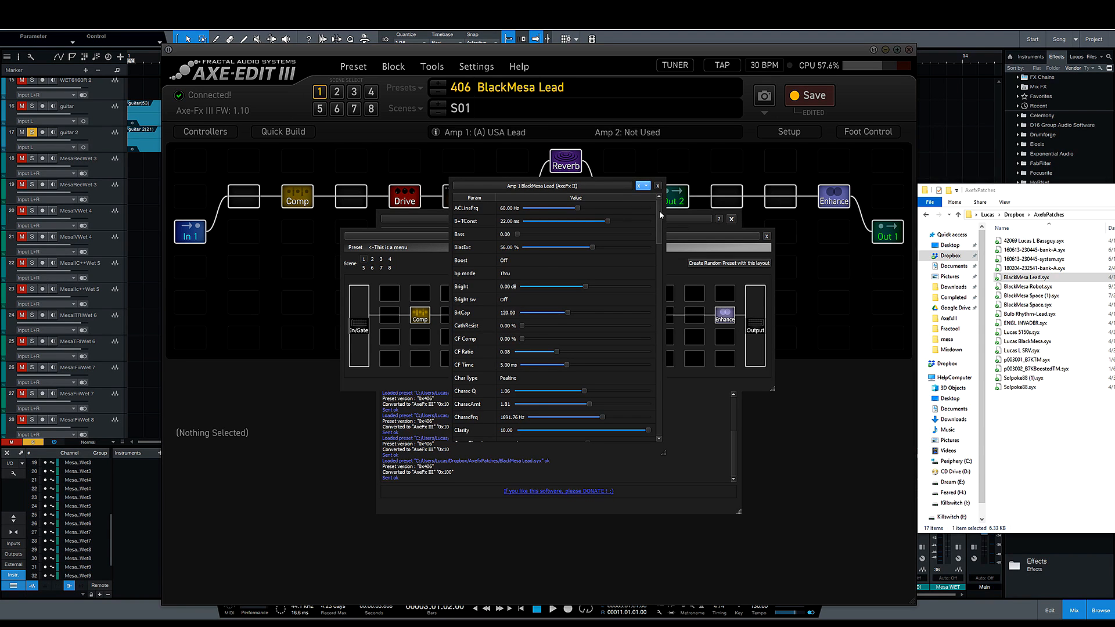
{"action": "scroll", "scroll_direction": "down", "scroll_amount": 3}
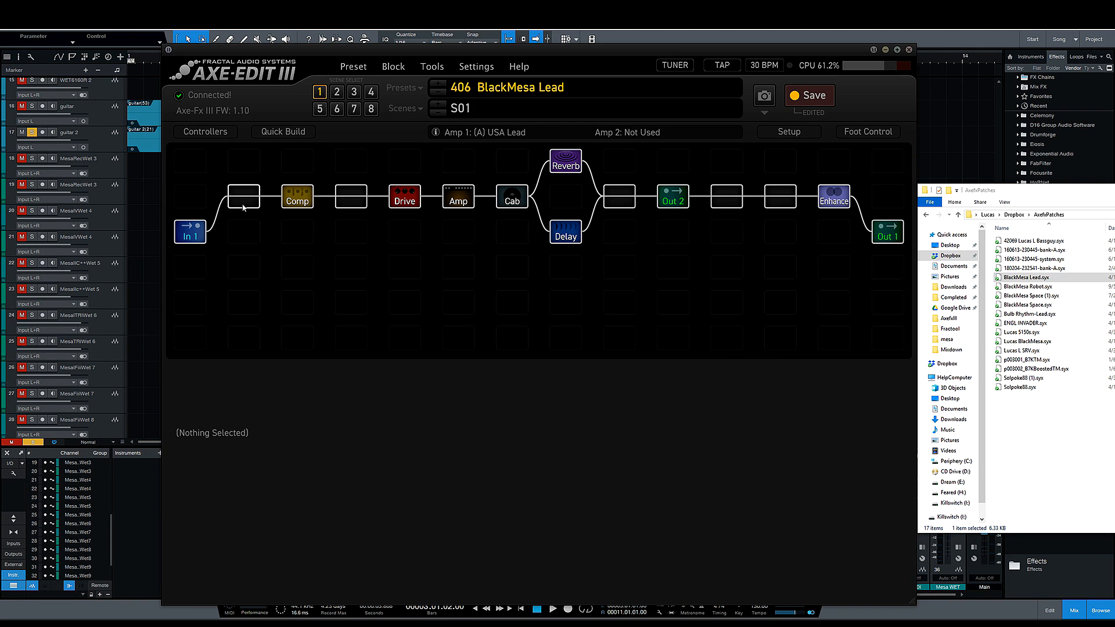
Line the blocks up with the input and route the Cab output into Reverb and Delay
{"action": "left_click", "coordinate": [243, 197]}
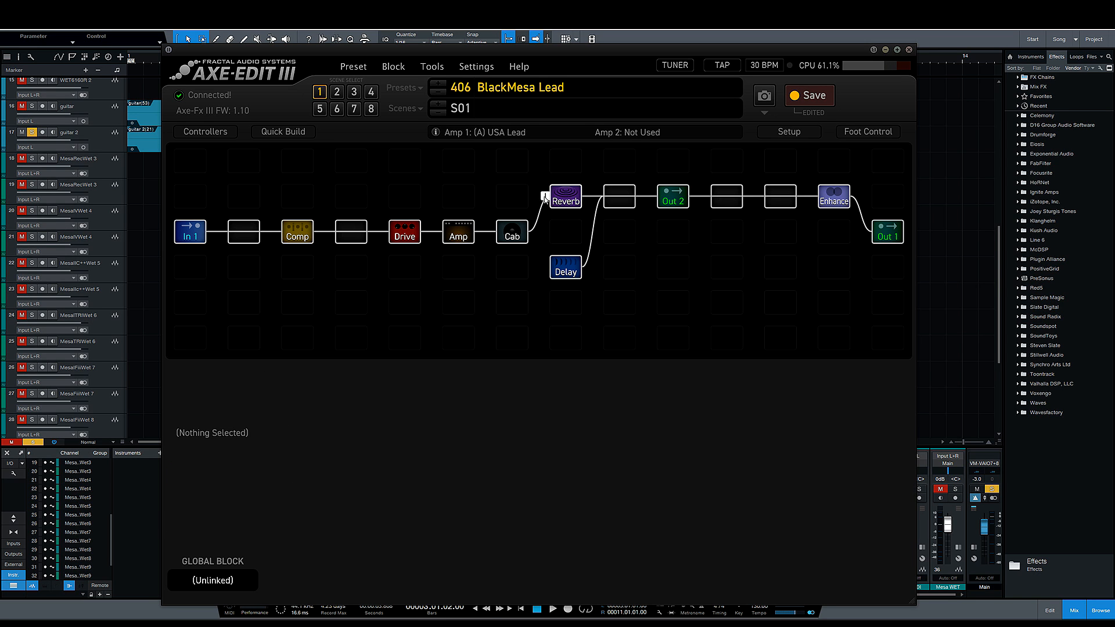
{"action": "left_click", "coordinate": [565, 196]}
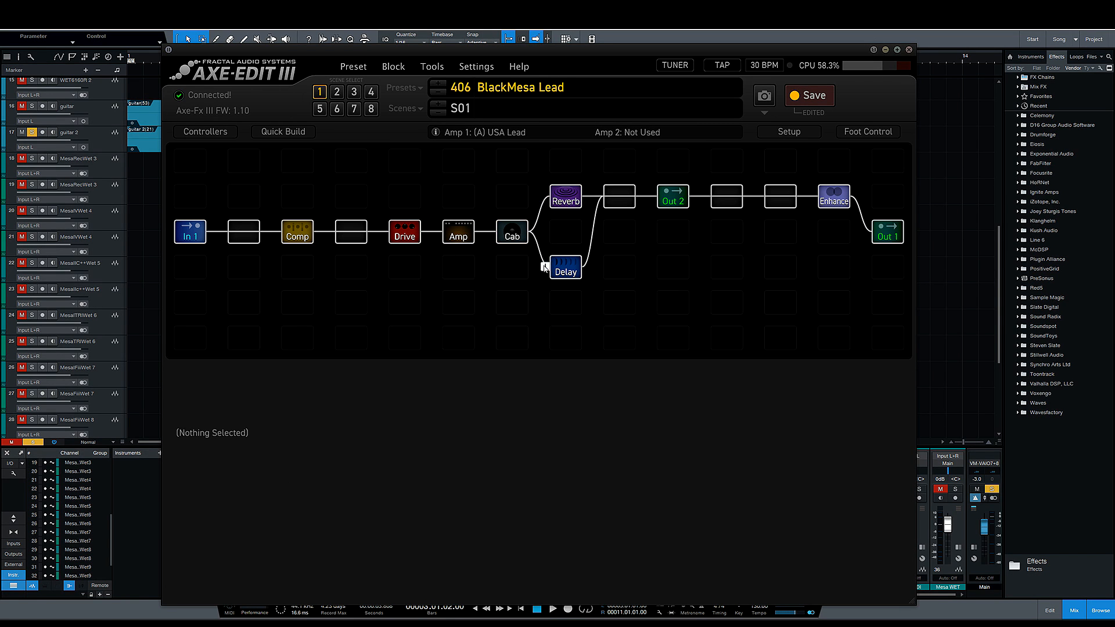
{"action": "left_click", "coordinate": [565, 197]}
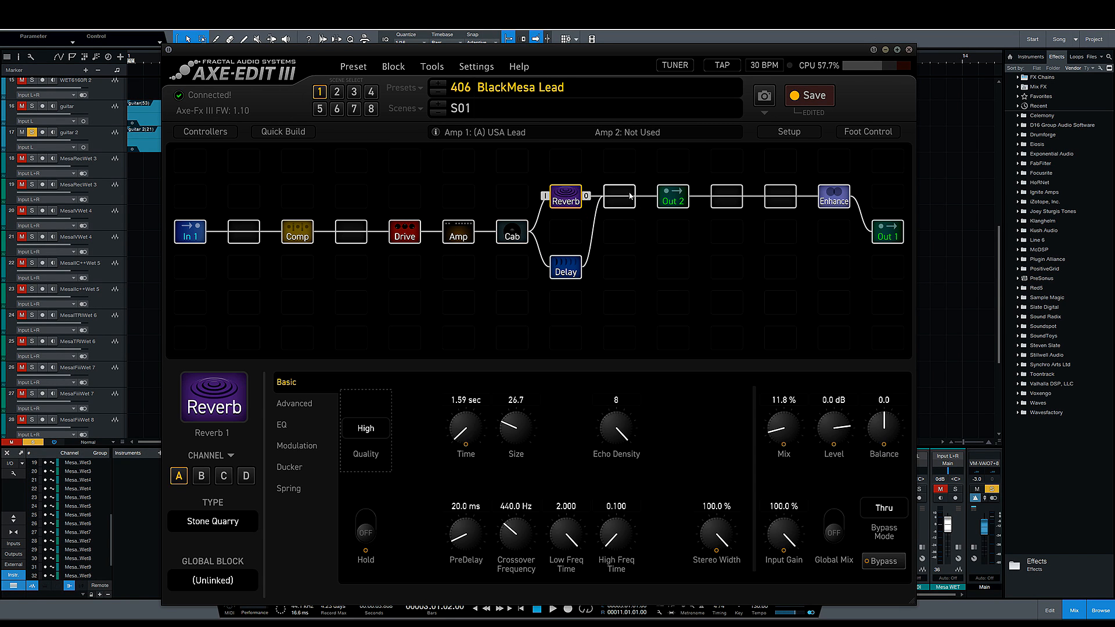
Merge Reverb and Delay back into the chain and cable the Enhancer to Out 1
{"action": "left_click", "coordinate": [672, 196]}
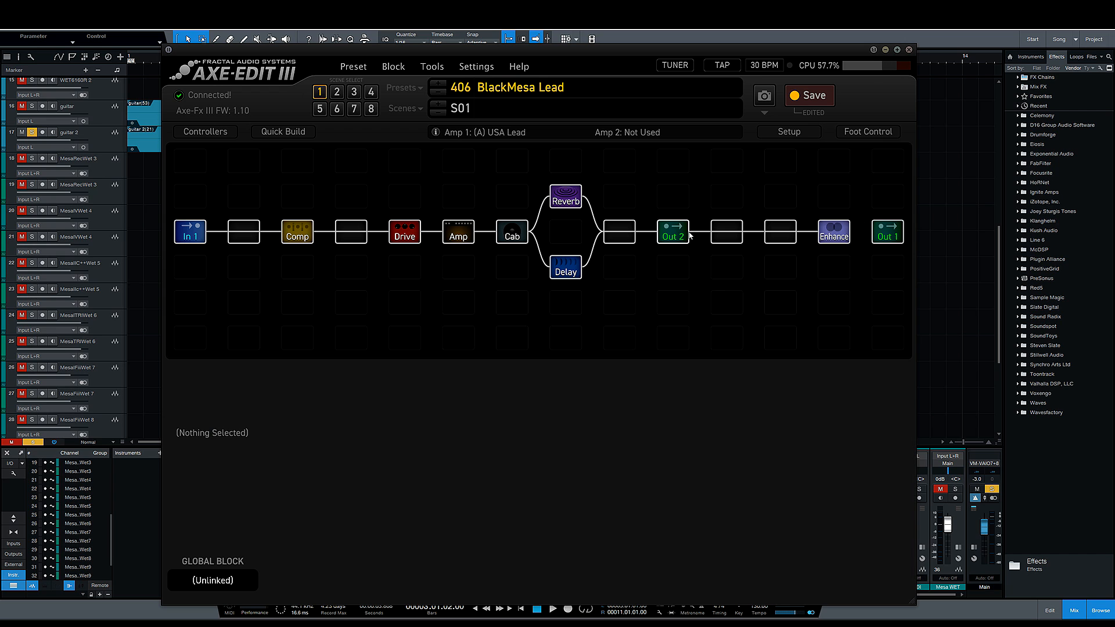
{"action": "left_click", "coordinate": [833, 231]}
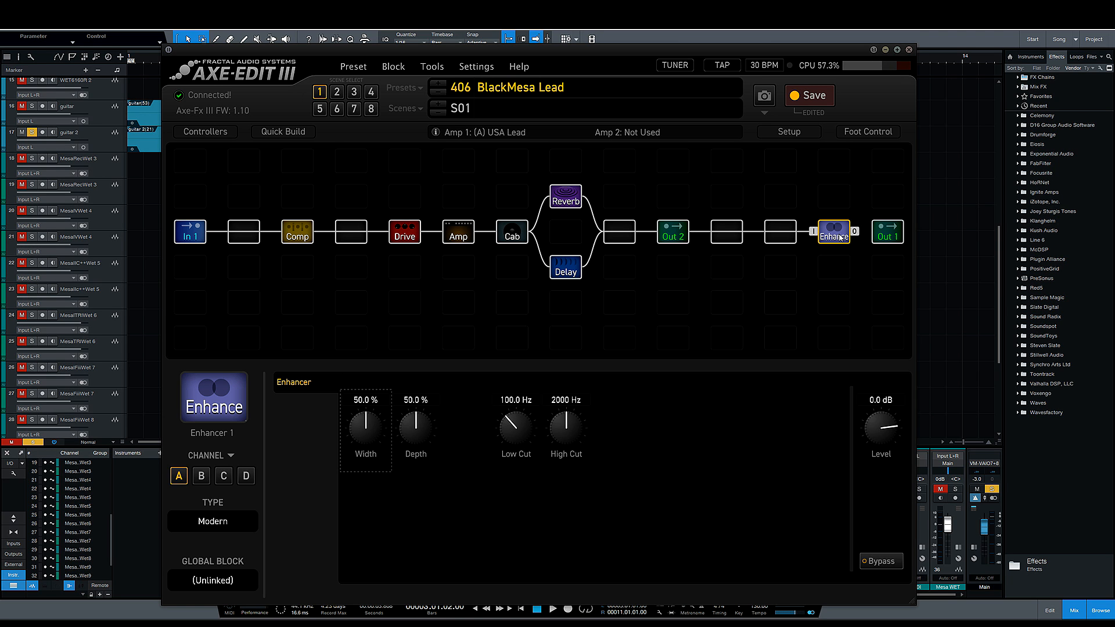
{"action": "left_click", "coordinate": [867, 232]}
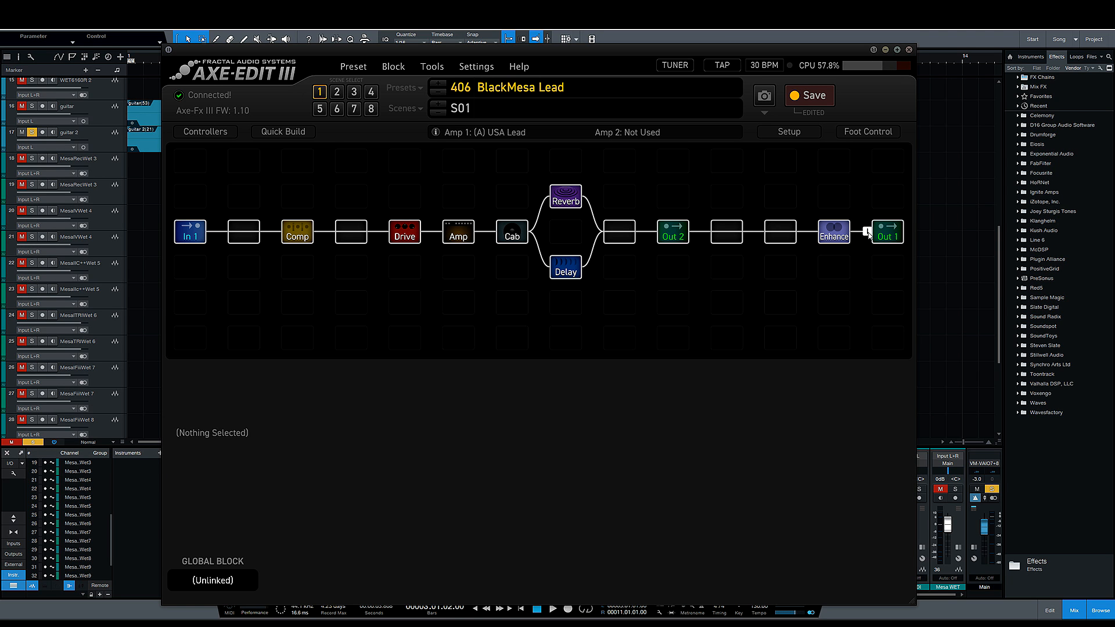
Delete the leftover Out 2 block from the BlackMesa Lead chain
{"action": "right_click", "coordinate": [672, 231]}
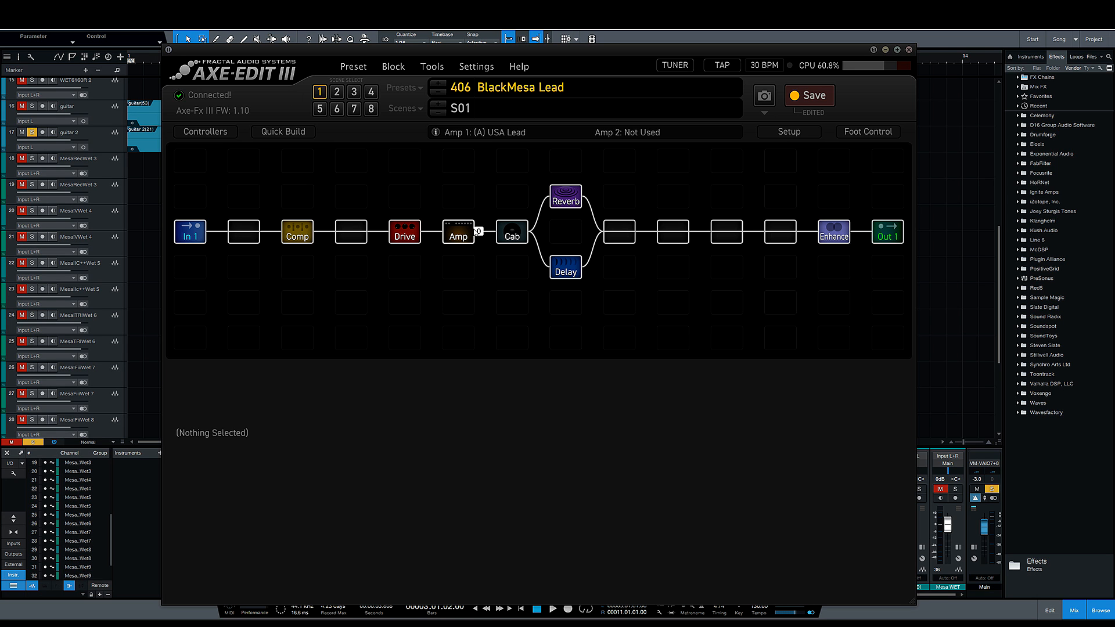
Review the converted Amp settings, then the Cab block's loaded user cab slots
{"action": "left_click", "coordinate": [458, 232]}
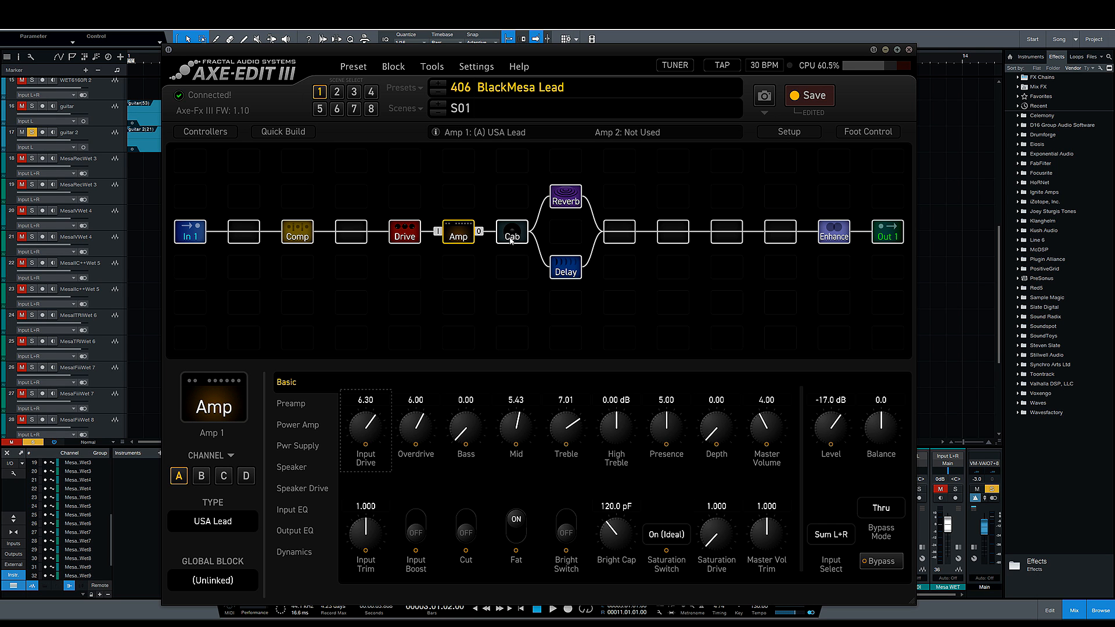
{"action": "left_click", "coordinate": [510, 232]}
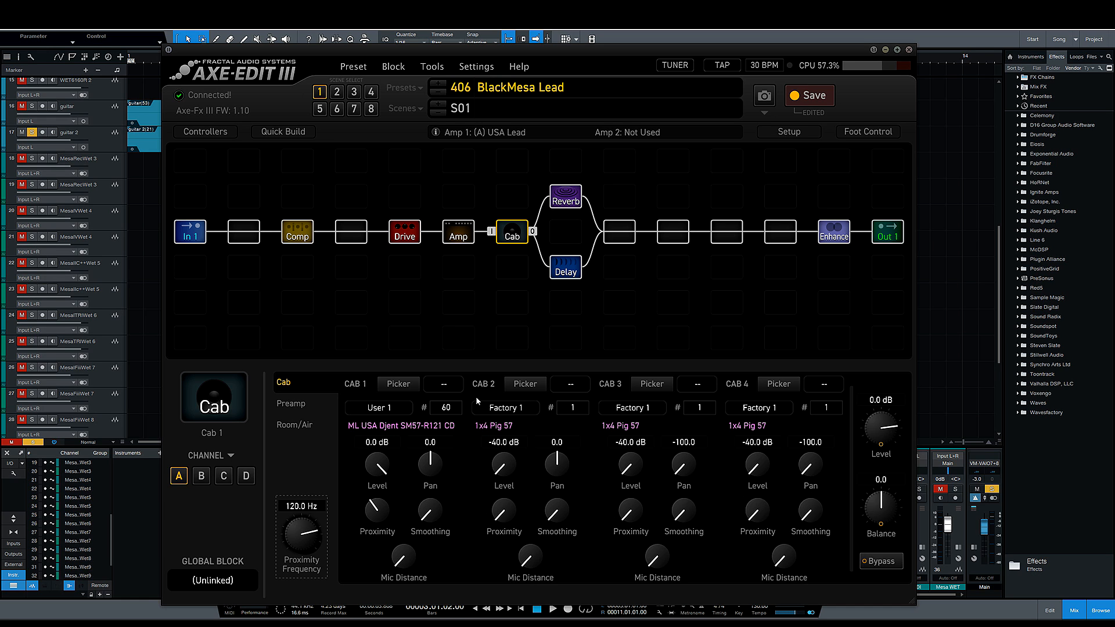
{"action": "mouse_move", "coordinate": [551, 189]}
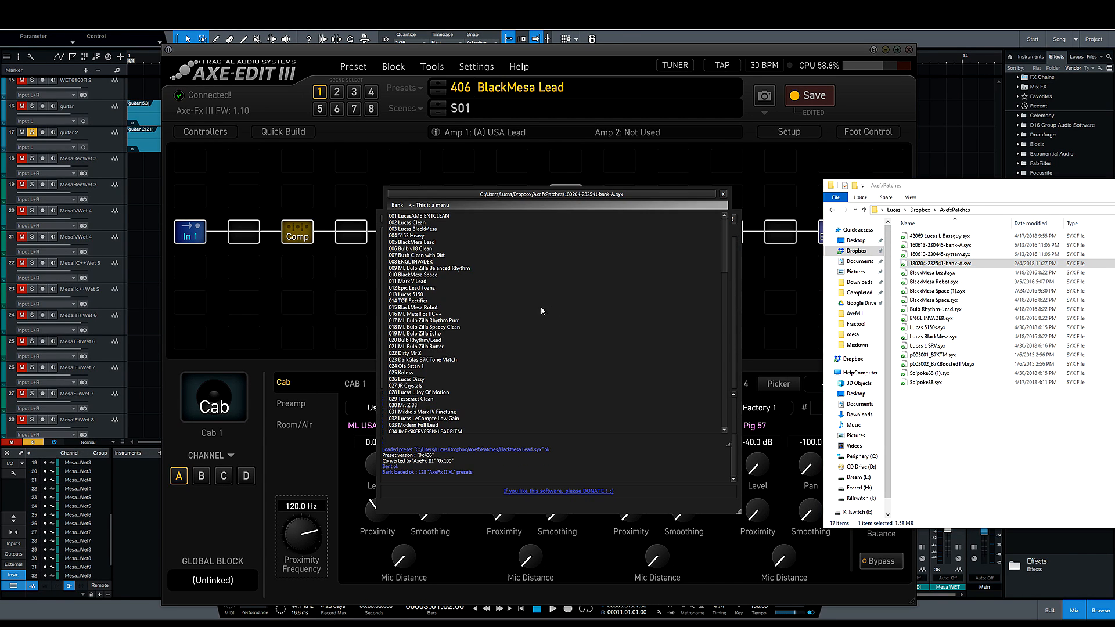
Choose Save to bank from FracTool's Bank menu for the loaded 128-preset bank A file
{"action": "scroll", "scroll_direction": "down", "scroll_amount": 3}
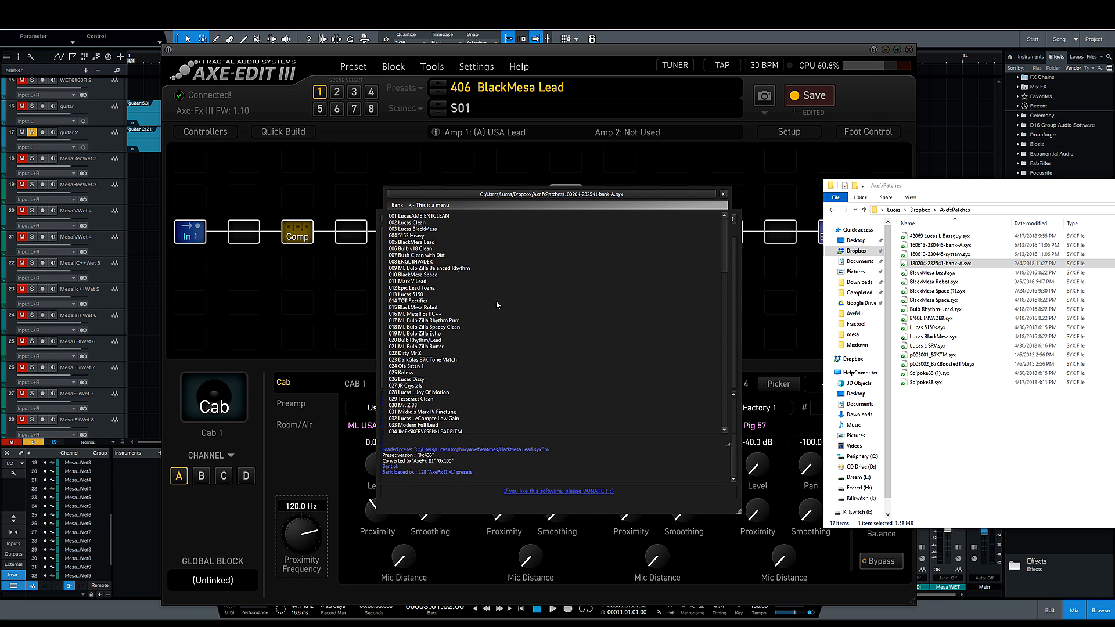
{"action": "left_click", "coordinate": [392, 181]}
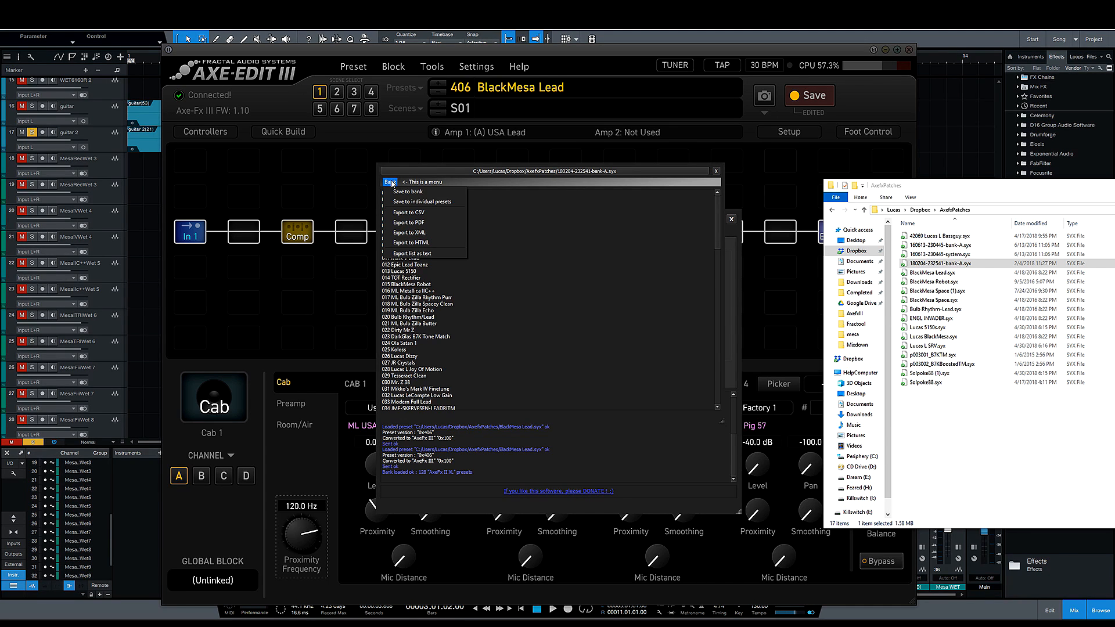
{"action": "left_click", "coordinate": [390, 182]}
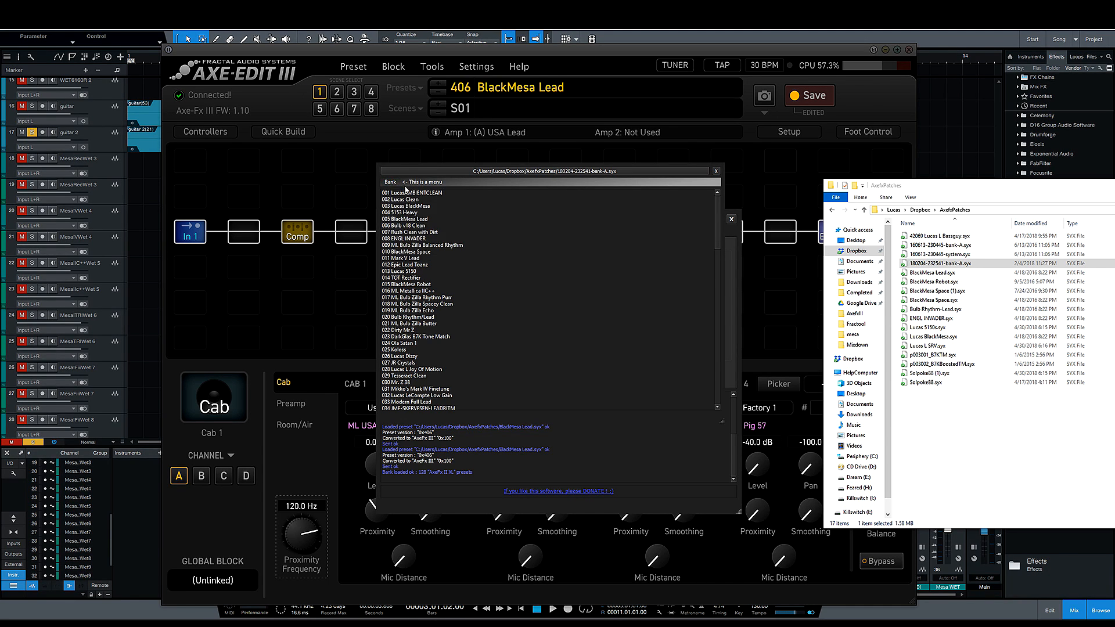
{"action": "left_click", "coordinate": [389, 182]}
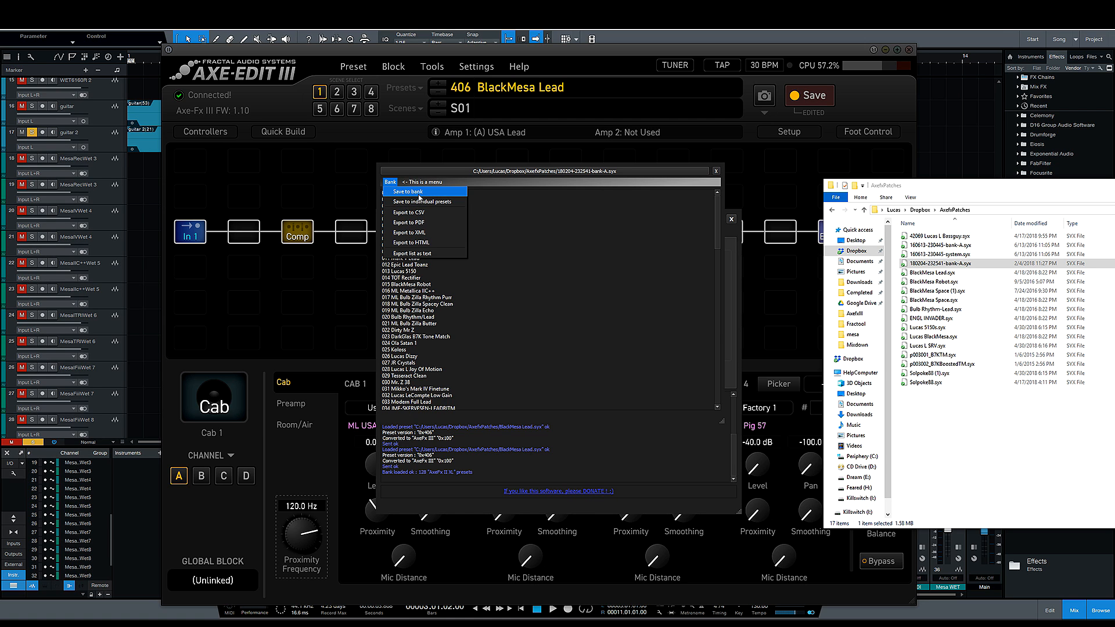
{"action": "left_click", "coordinate": [411, 191]}
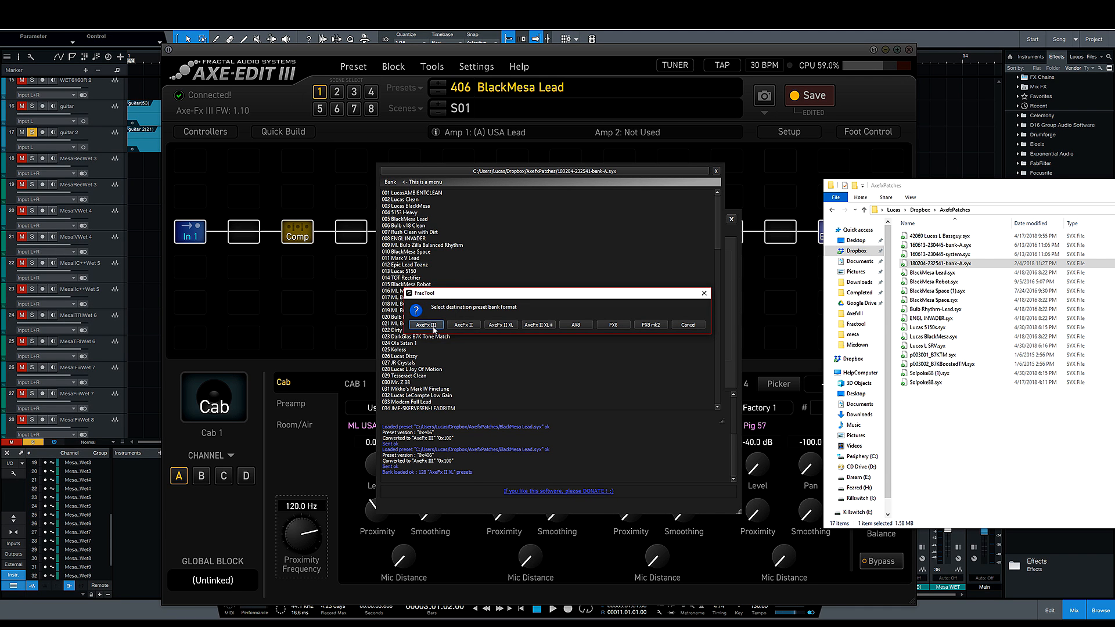
Save the bank in Axe-Fx III format as a new file in the AxeFxPatches folder
{"action": "left_click", "coordinate": [425, 325]}
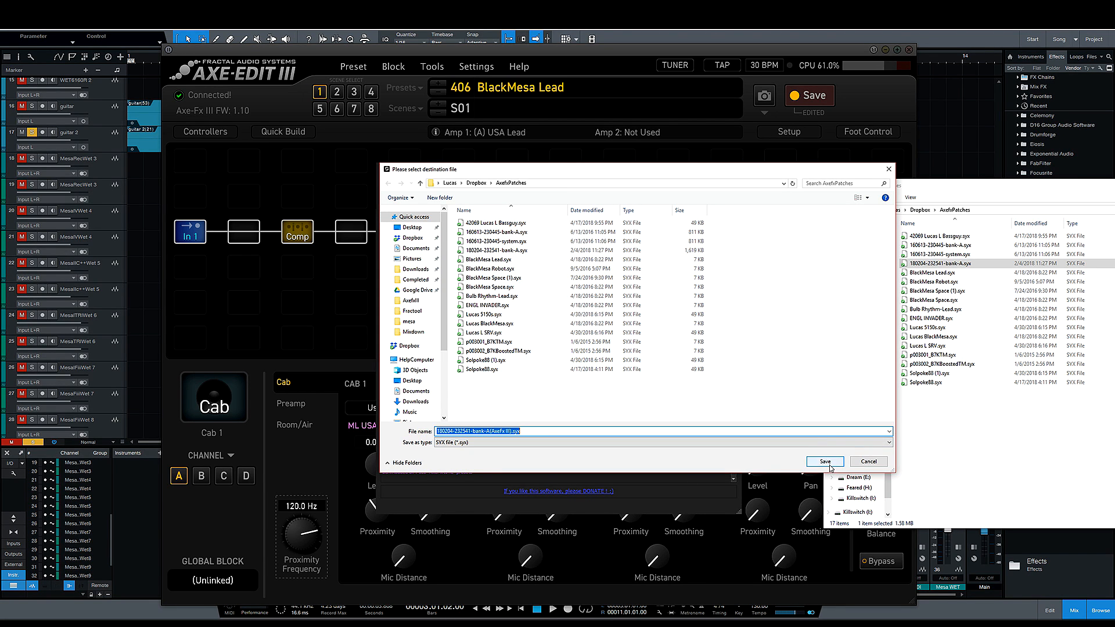
{"action": "left_click", "coordinate": [824, 462]}
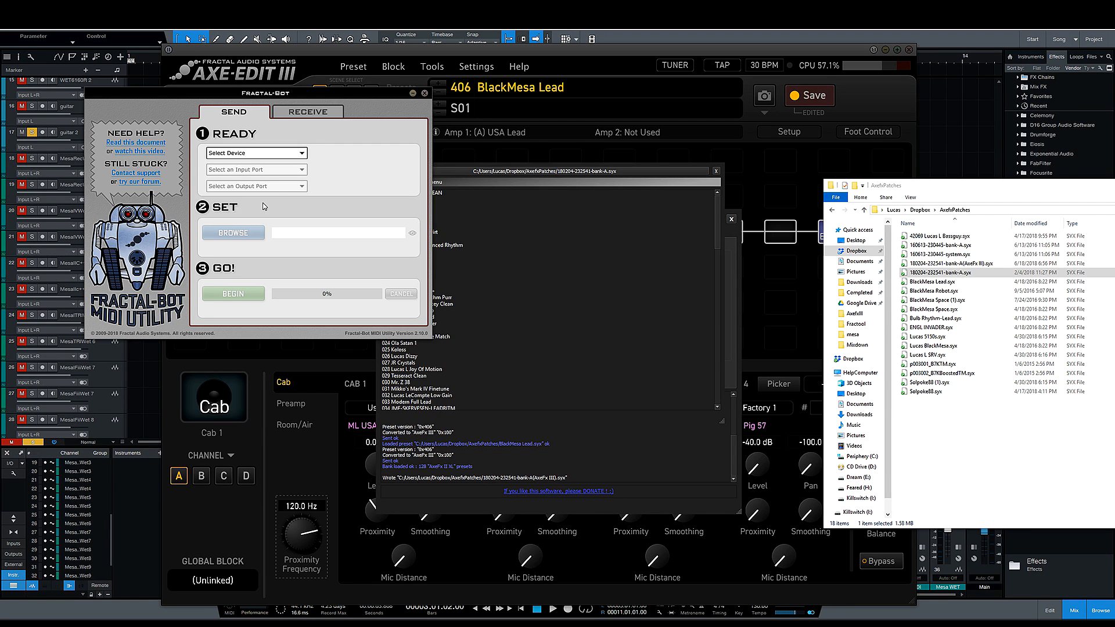
Target the Axe-Fx III, load the converted bank .syx as the send file and begin transmitting
{"action": "left_click", "coordinate": [255, 152]}
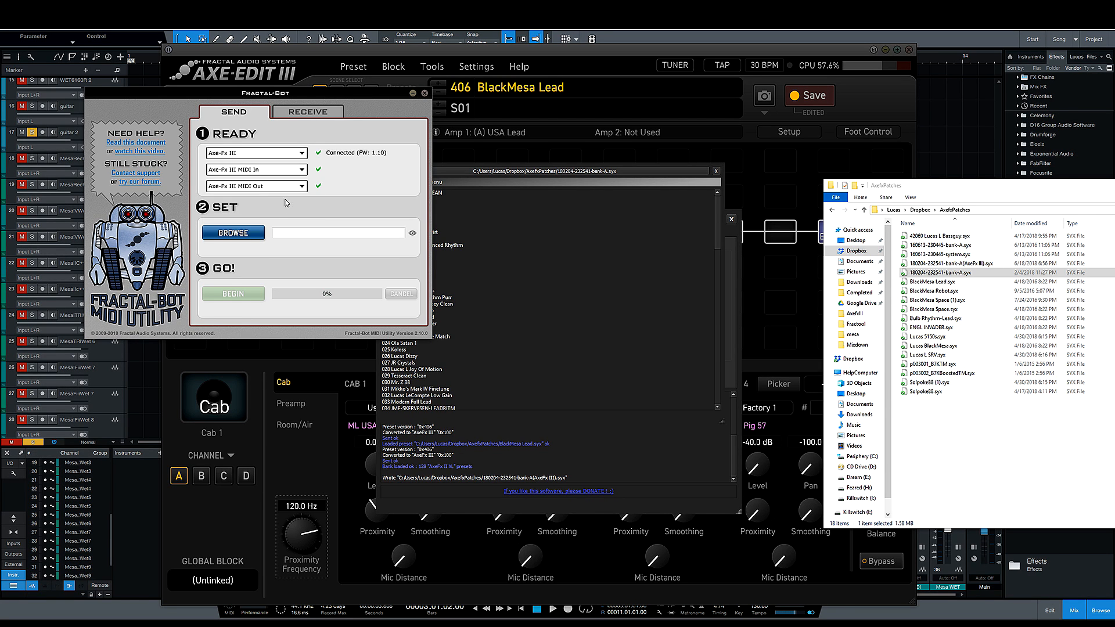
{"action": "left_click", "coordinate": [960, 263]}
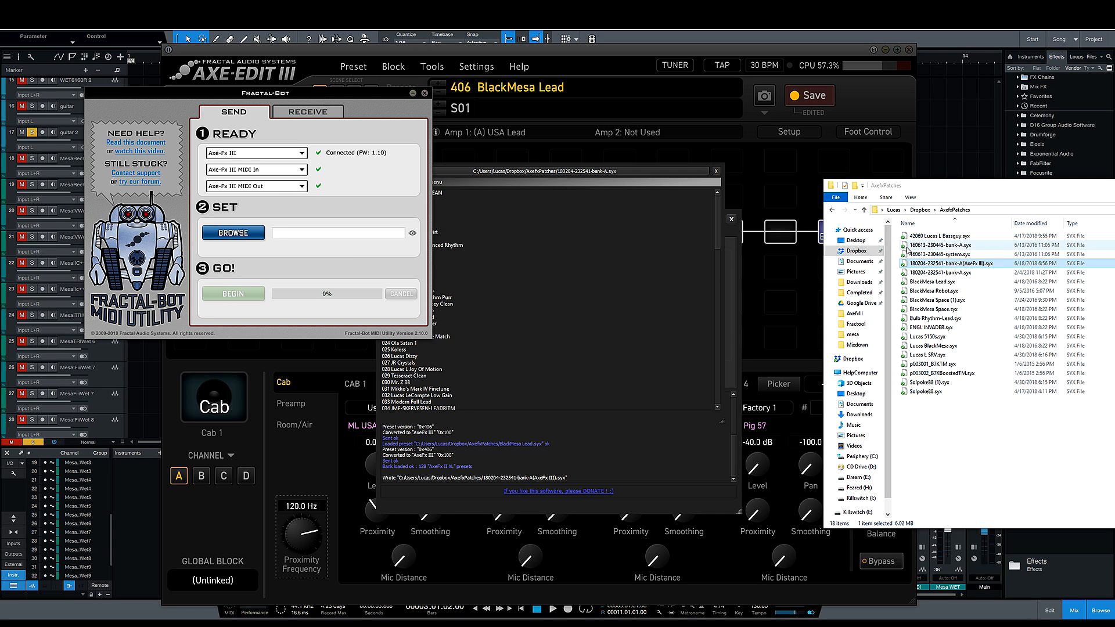
{"action": "left_click", "coordinate": [939, 264]}
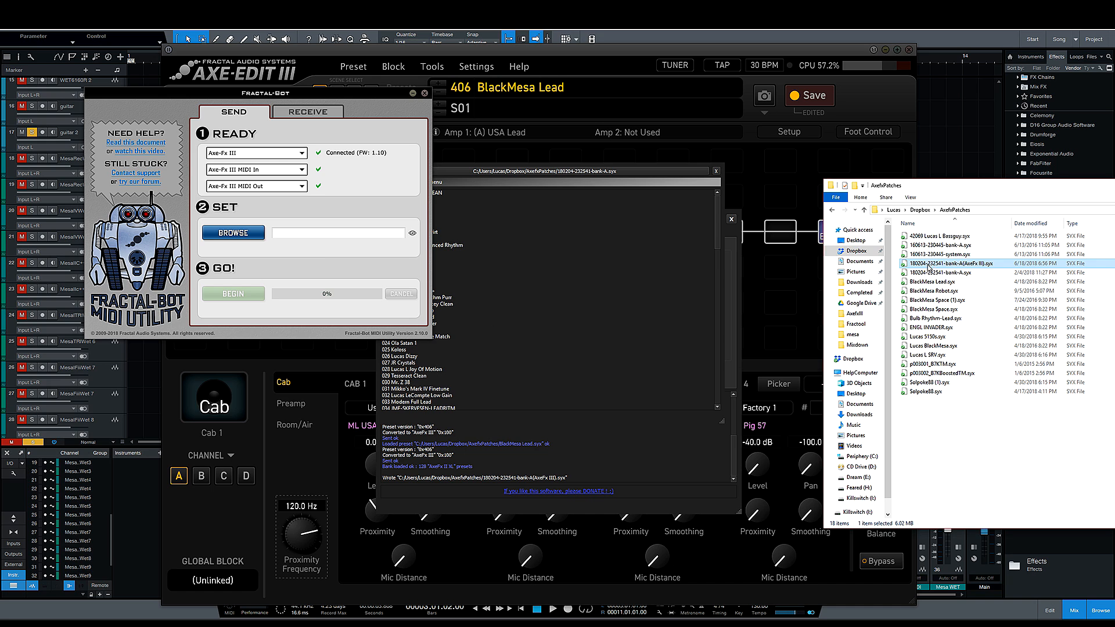
{"action": "left_click", "coordinate": [232, 232]}
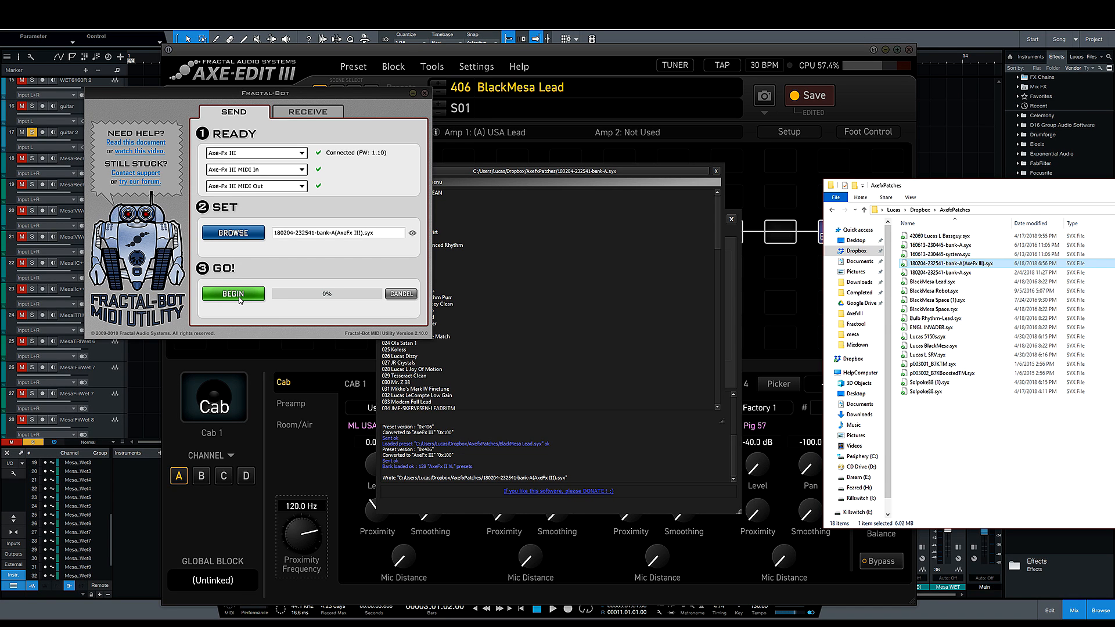
{"action": "left_click", "coordinate": [233, 293]}
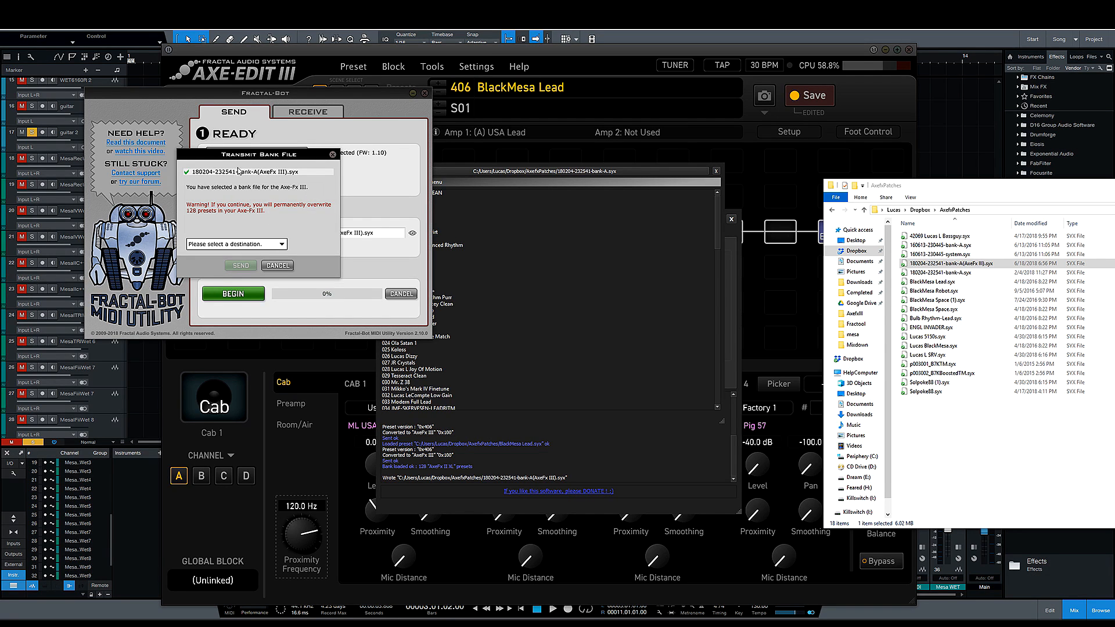
Send the converted bank into Bank A, presets 000–127, of the Axe-Fx III
{"action": "left_click", "coordinate": [236, 244]}
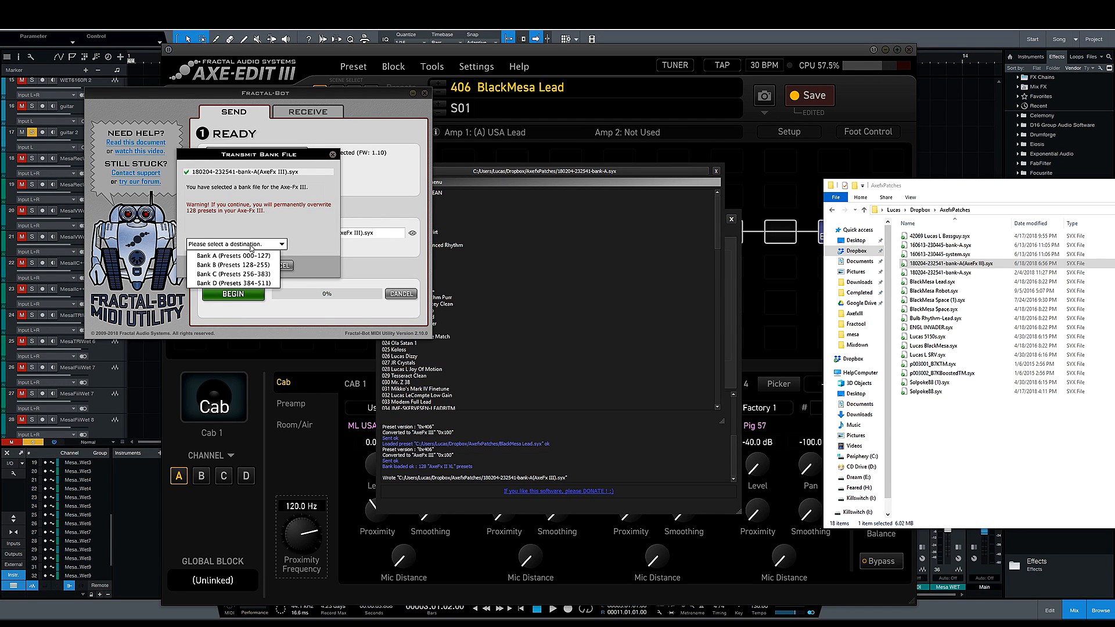
{"action": "mouse_move", "coordinate": [235, 255]}
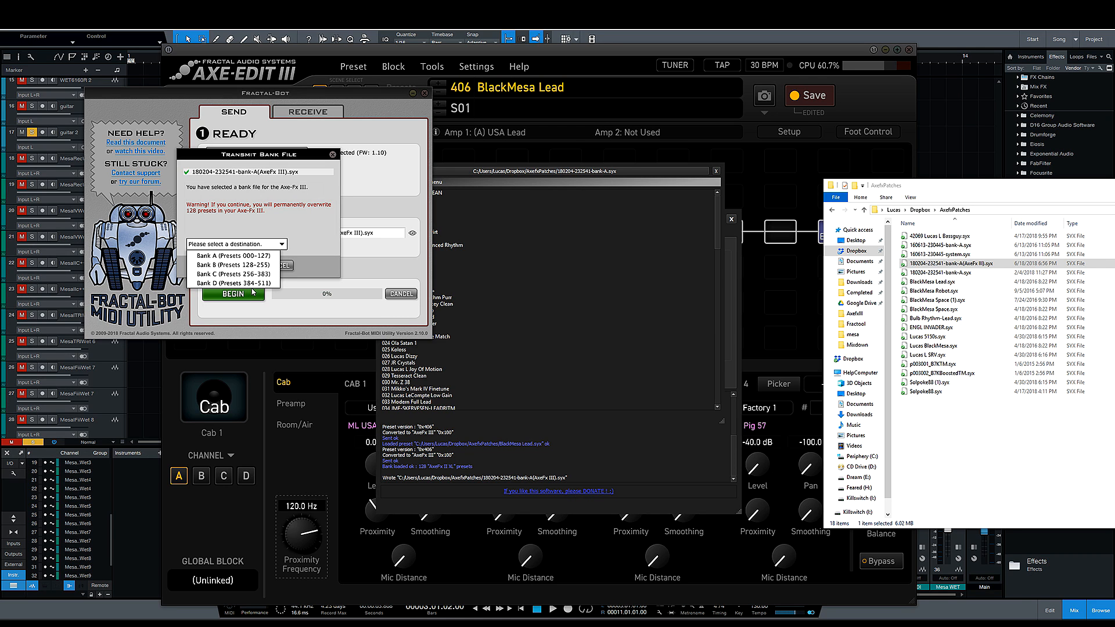
{"action": "left_click", "coordinate": [234, 255]}
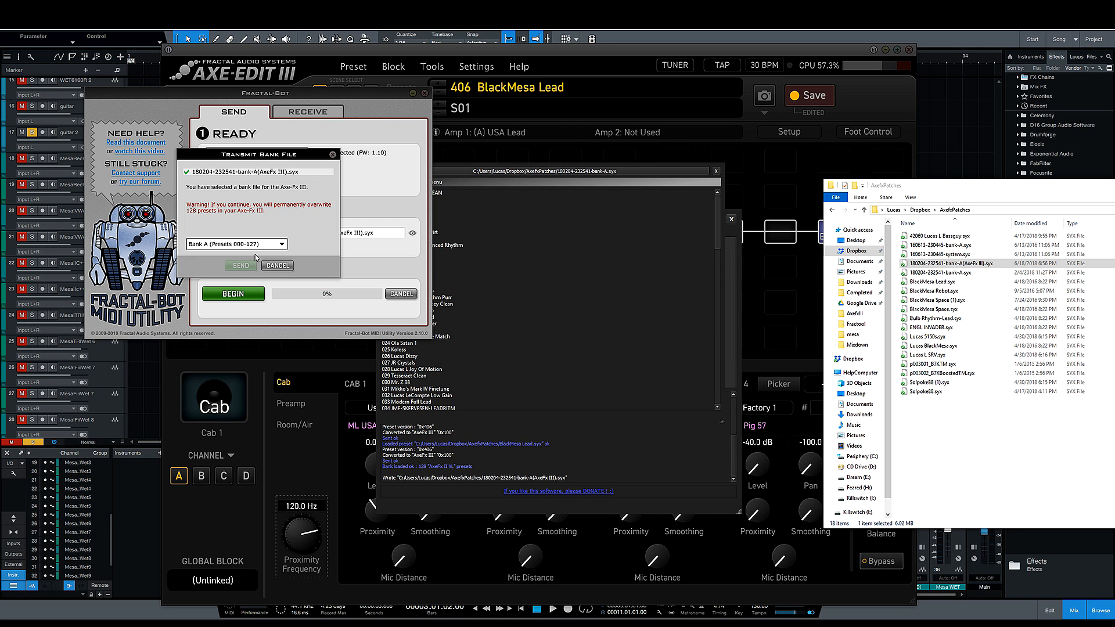
{"action": "left_click", "coordinate": [240, 266]}
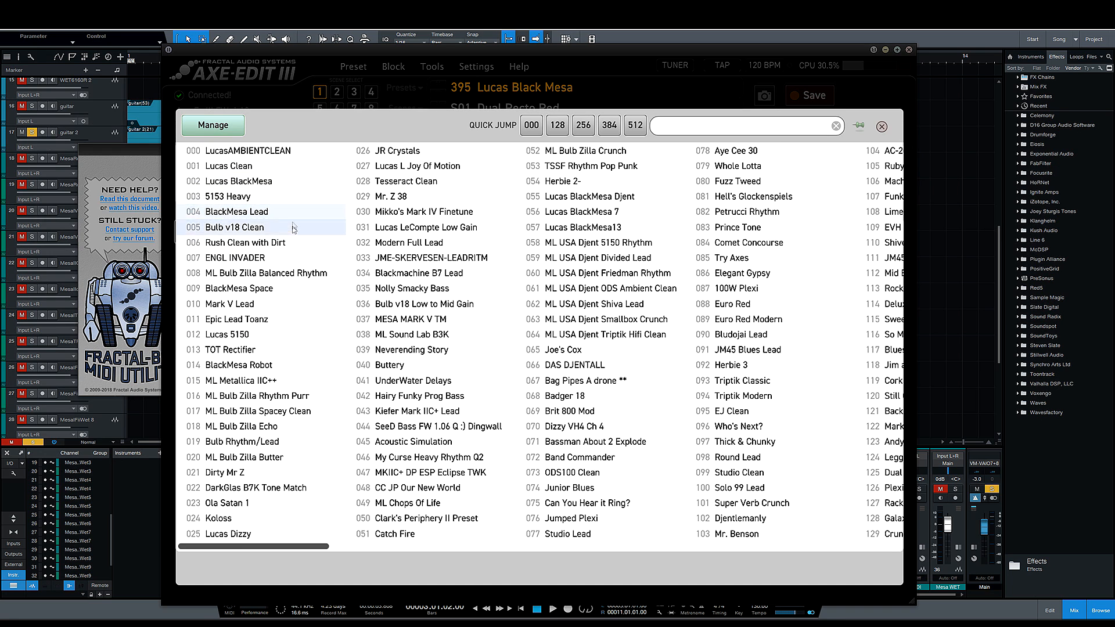
Load preset 030 Mikko's Mark IV Finetune from the transferred bank
{"action": "left_click", "coordinate": [238, 349]}
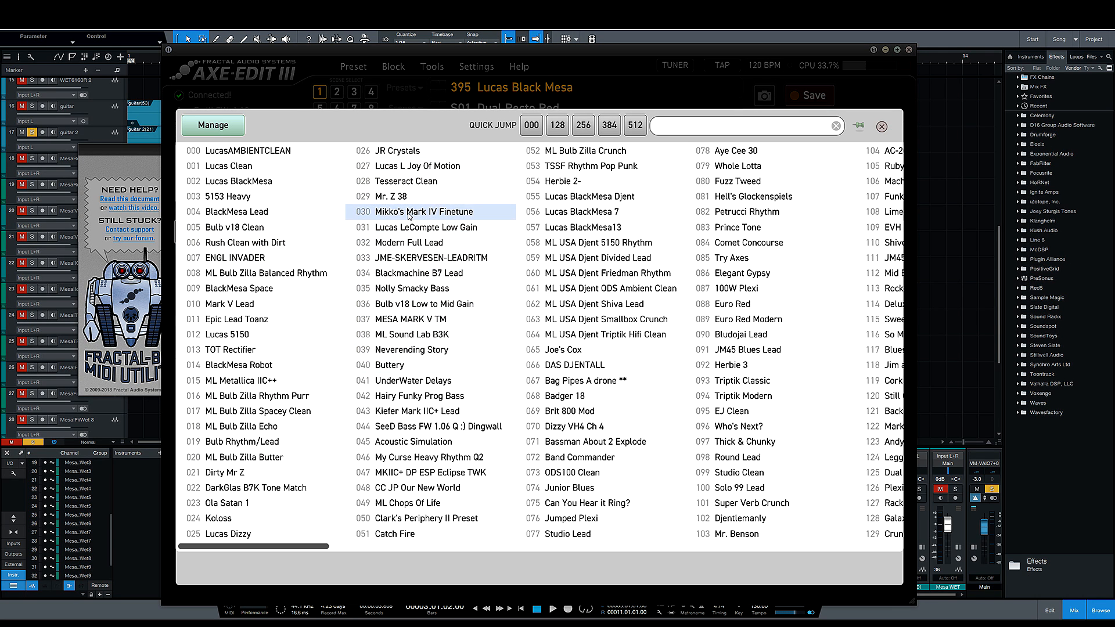
{"action": "double_click", "coordinate": [424, 212]}
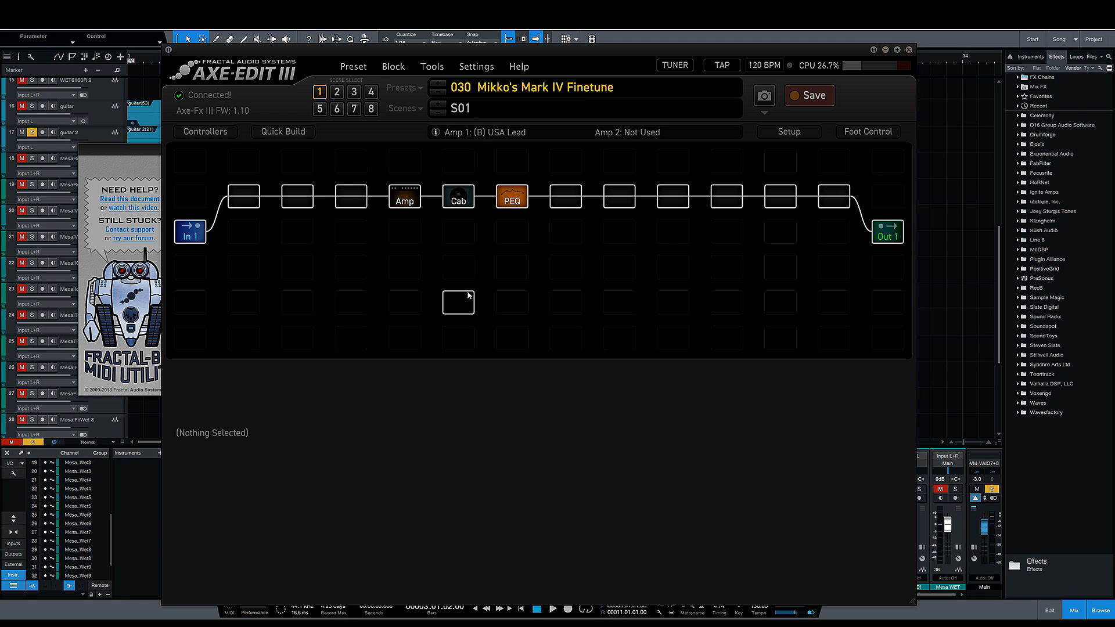
Load preset 000 LucasAMBIENTCLEAN, set Cab to channel A and shunt the Out 2 block
{"action": "left_click", "coordinate": [458, 197]}
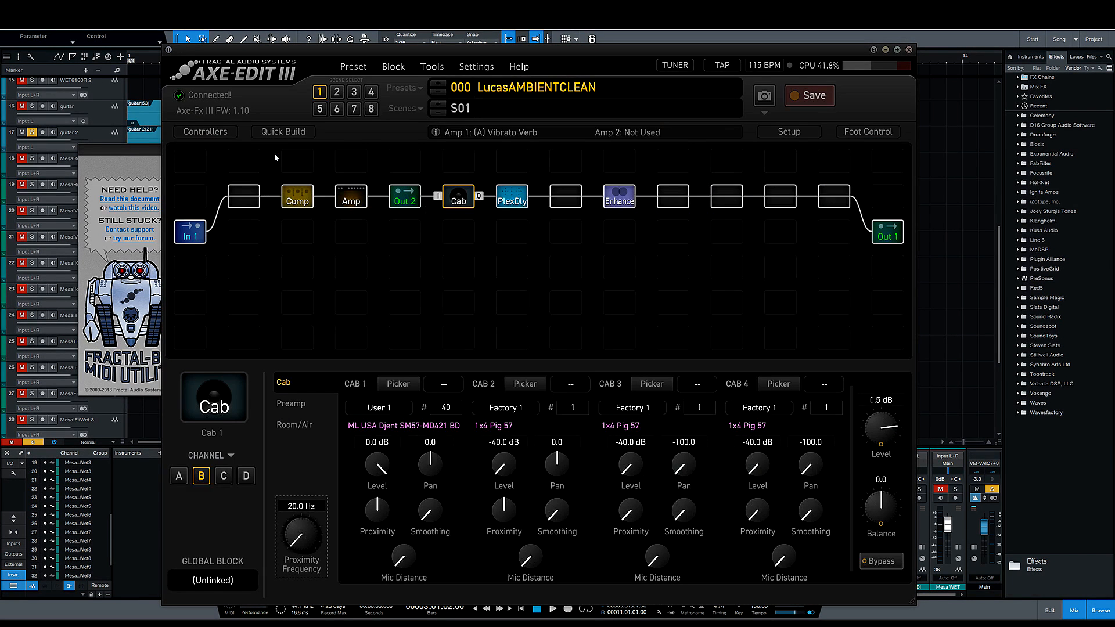
{"action": "left_click", "coordinate": [178, 476]}
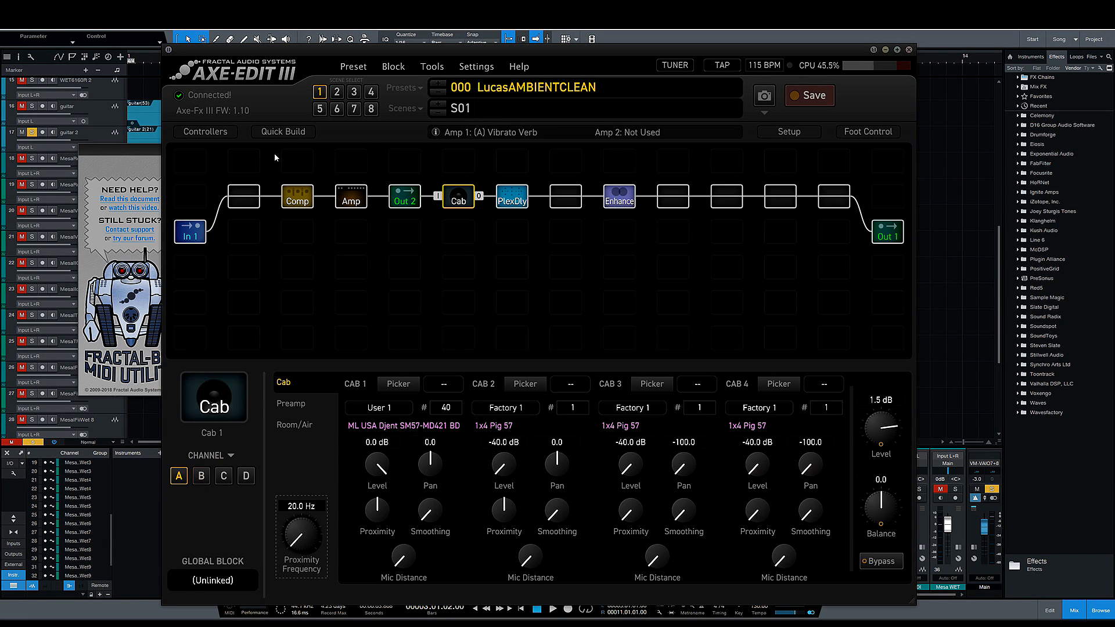
{"action": "right_click", "coordinate": [404, 197]}
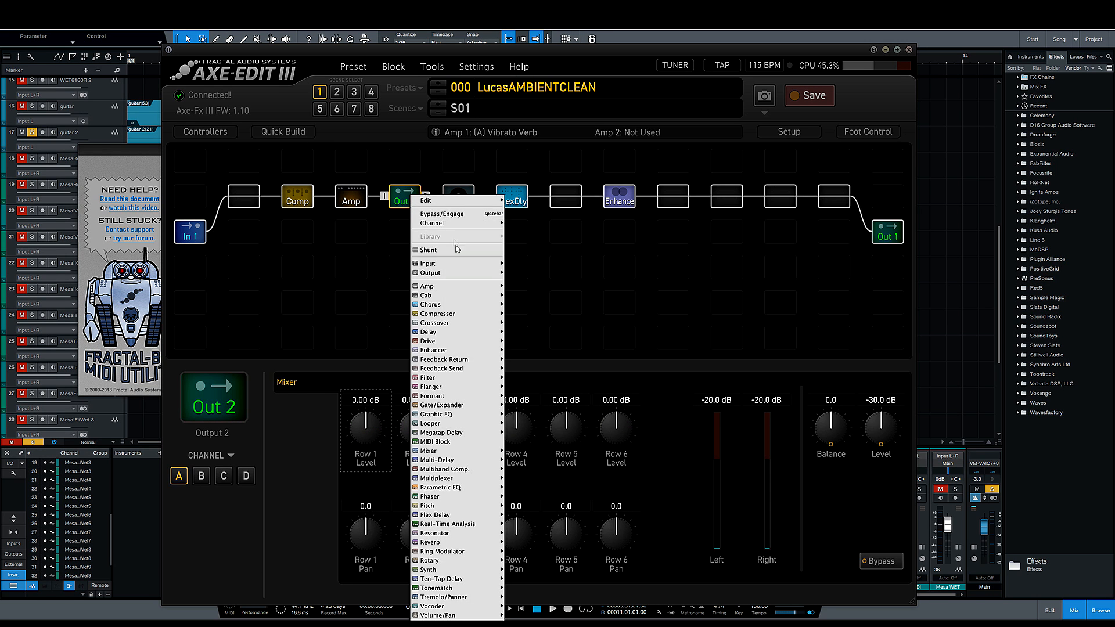
{"action": "left_click", "coordinate": [428, 295]}
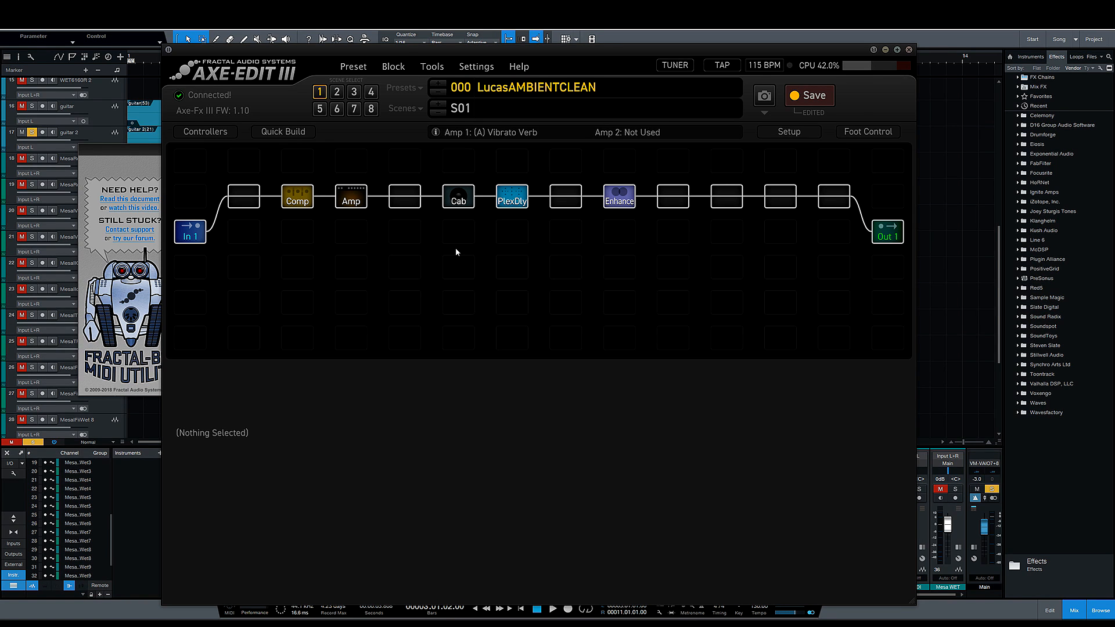
{"action": "mouse_move", "coordinate": [526, 218]}
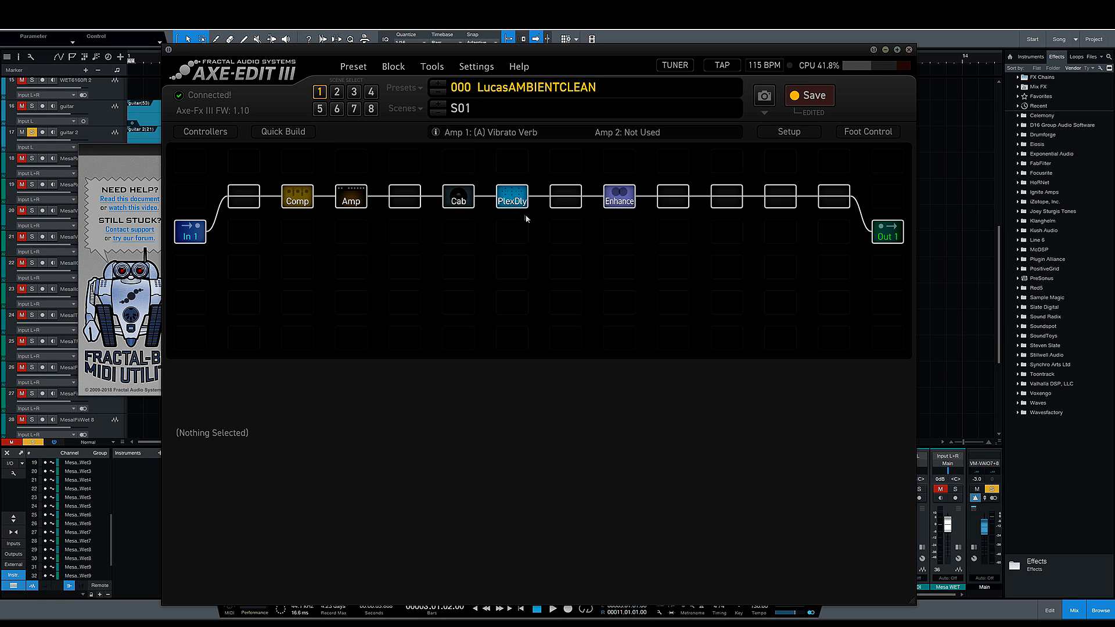
Switch the PlexDly block's type from Plex Shift to Plex Delay and show the preset list
{"action": "left_click", "coordinate": [511, 197]}
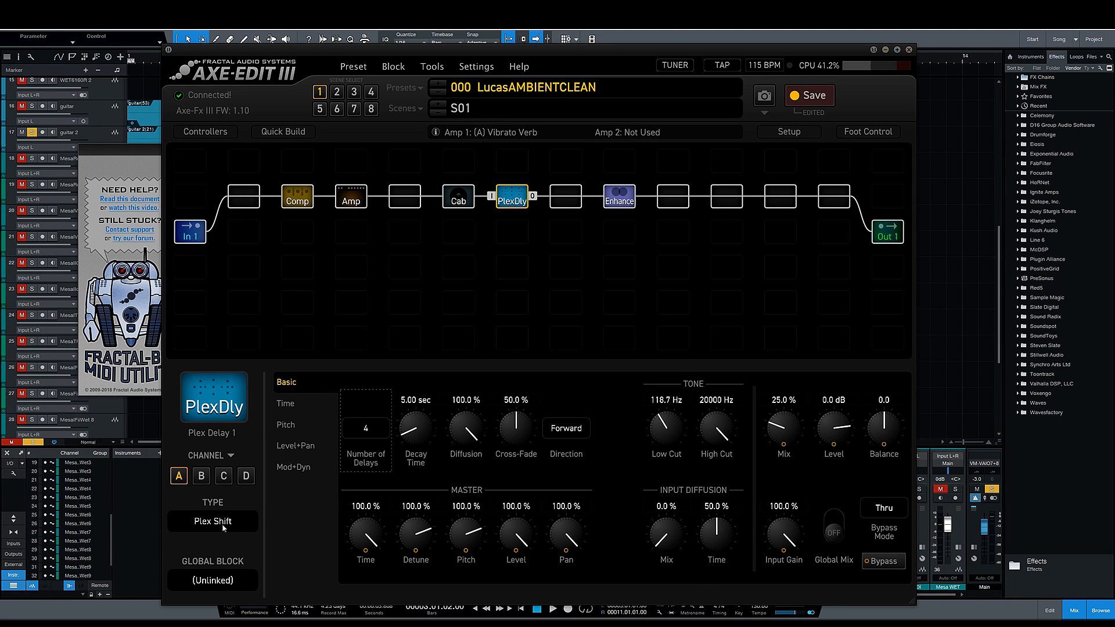
{"action": "left_click", "coordinate": [212, 521]}
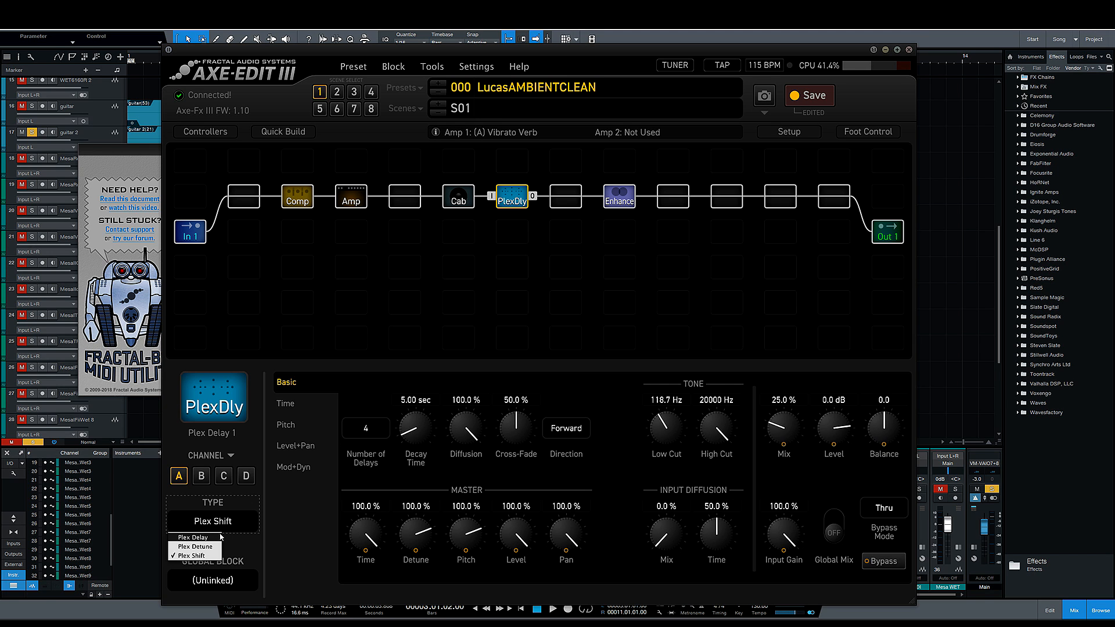
{"action": "left_click", "coordinate": [193, 536]}
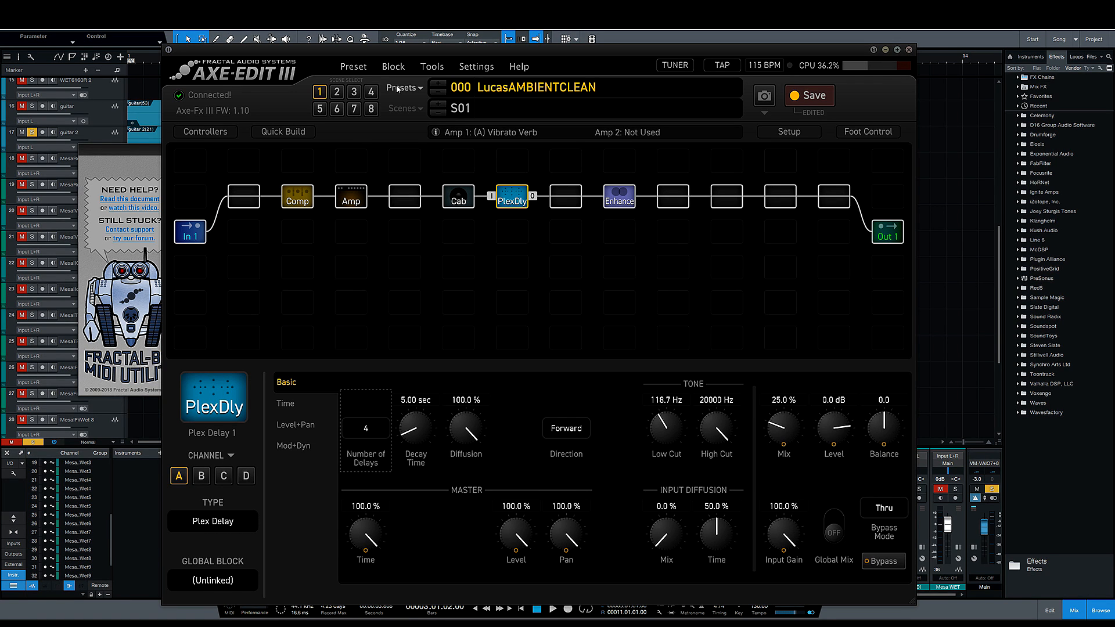
{"action": "left_click", "coordinate": [403, 88]}
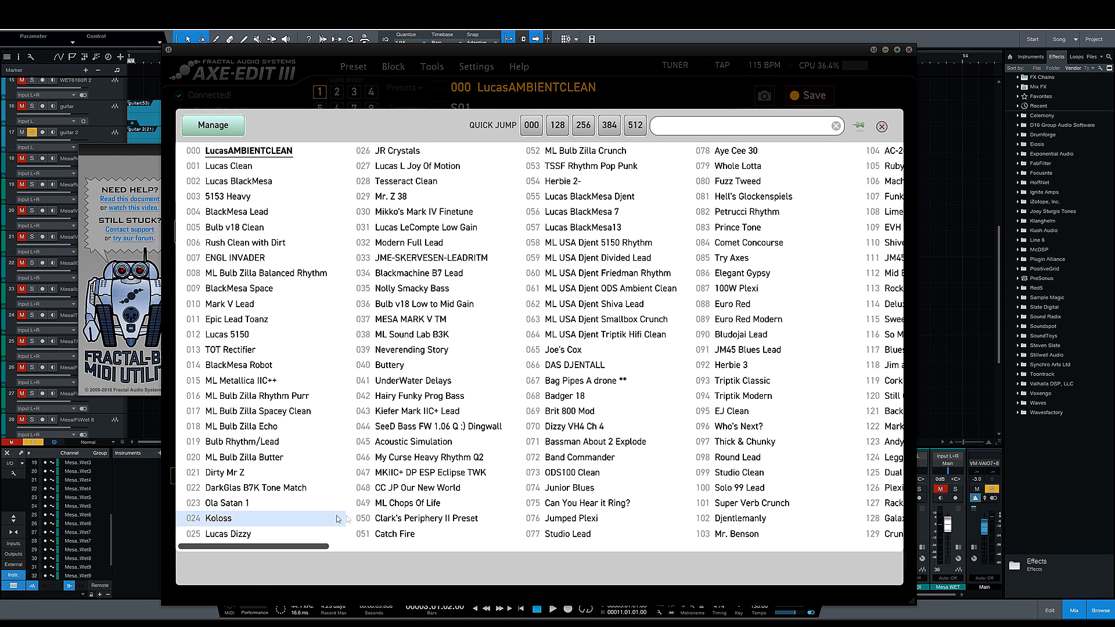